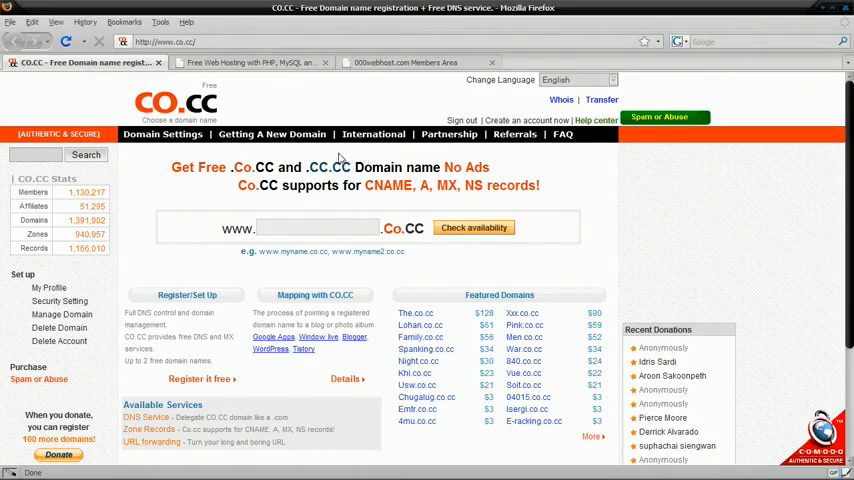
Search for hajksgfw.co.cc, confirm it is available, and register it as a free domain.
left_click(271, 134)
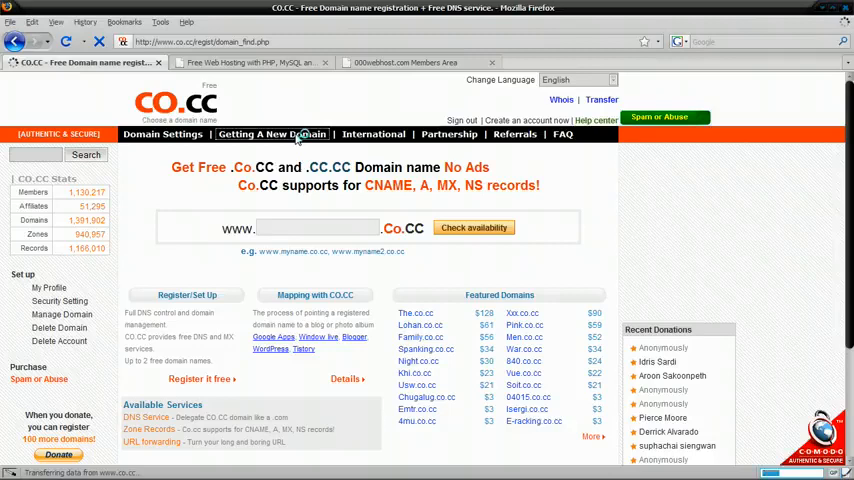
left_click(271, 134)
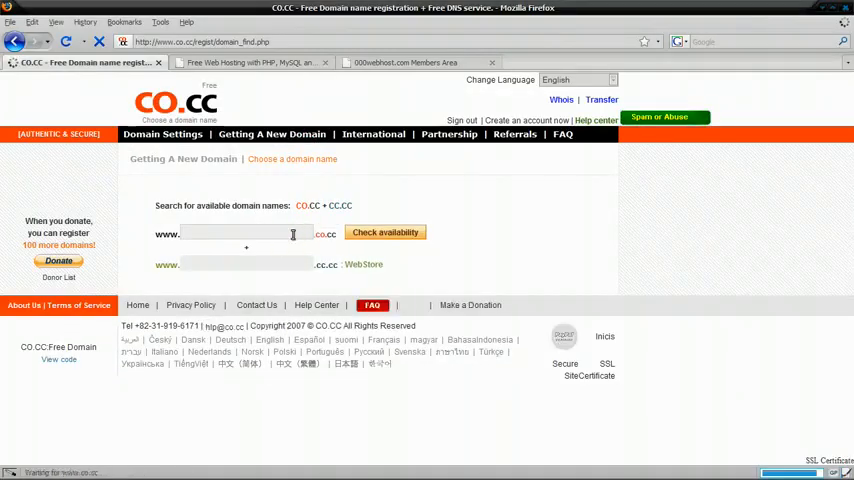
type("haiksgfw")
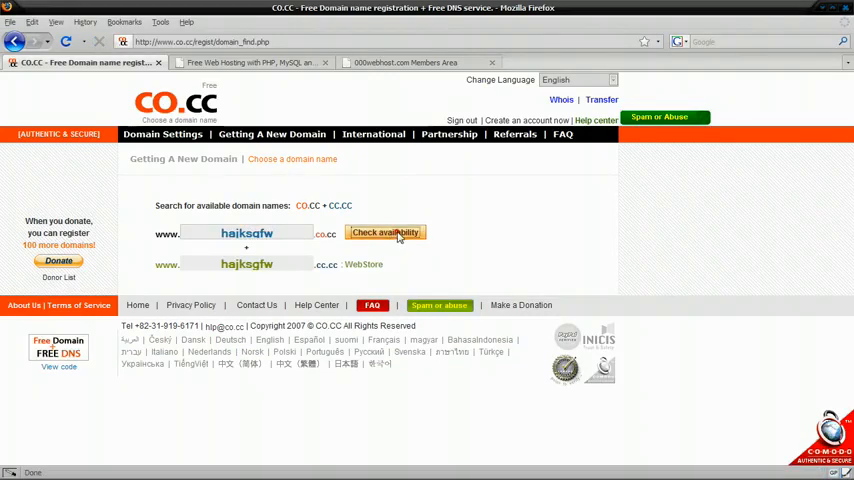
left_click(385, 232)
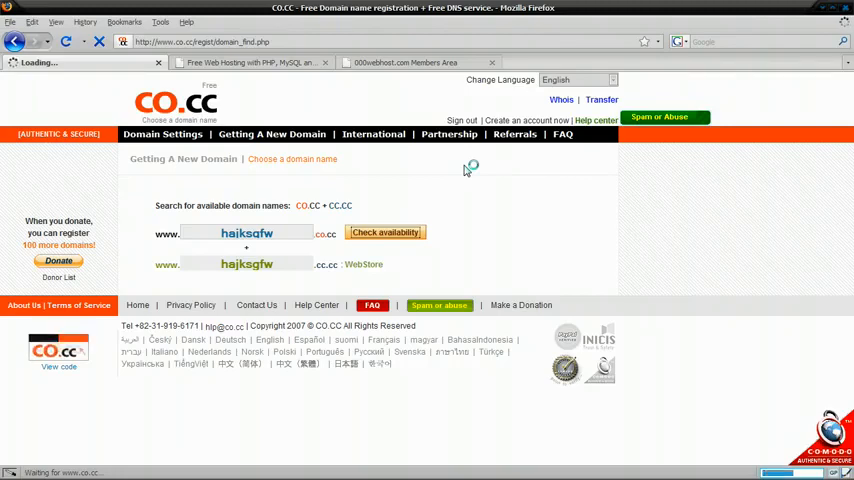
left_click(385, 232)
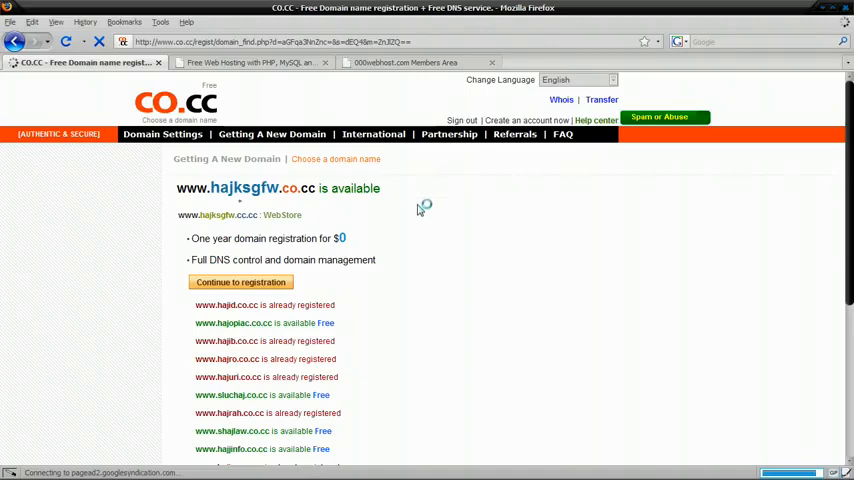
left_click(197, 282)
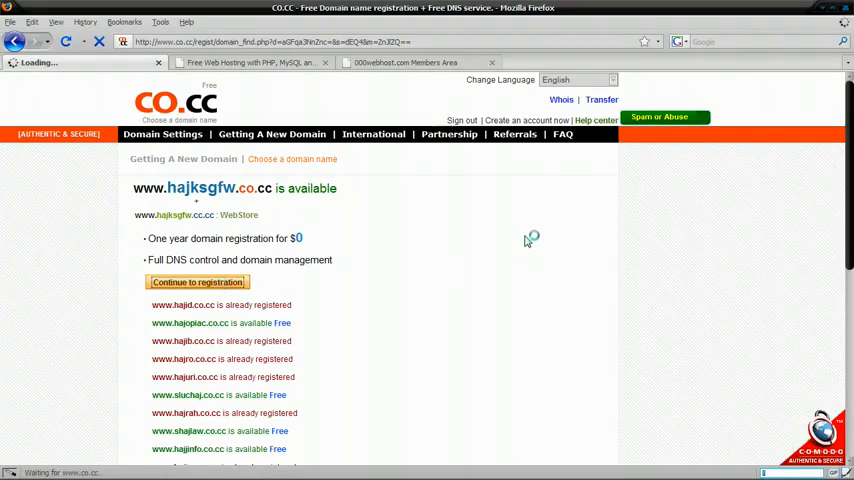
left_click(197, 282)
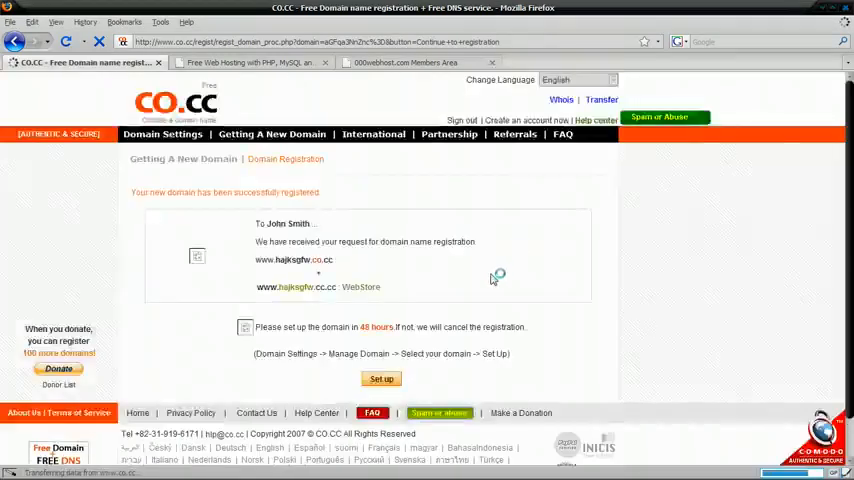
Open Manage DNS for hajksgfw.co.cc to reveal its empty name server fields.
left_click(381, 379)
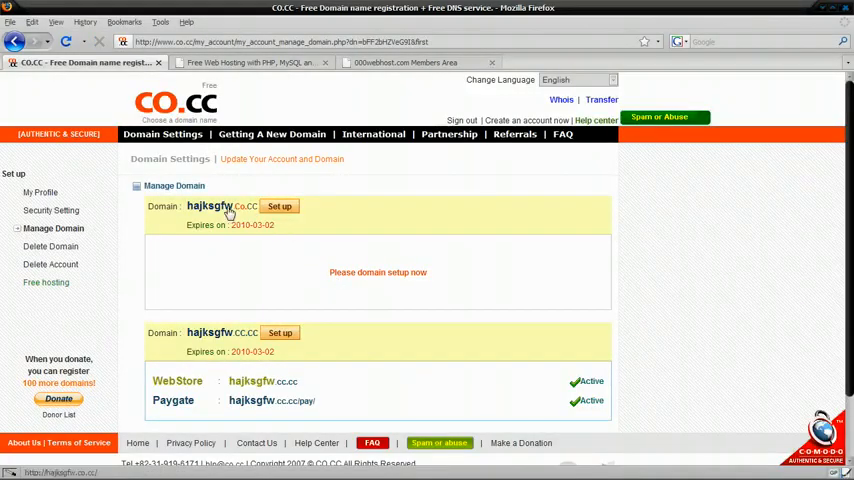
left_click(280, 206)
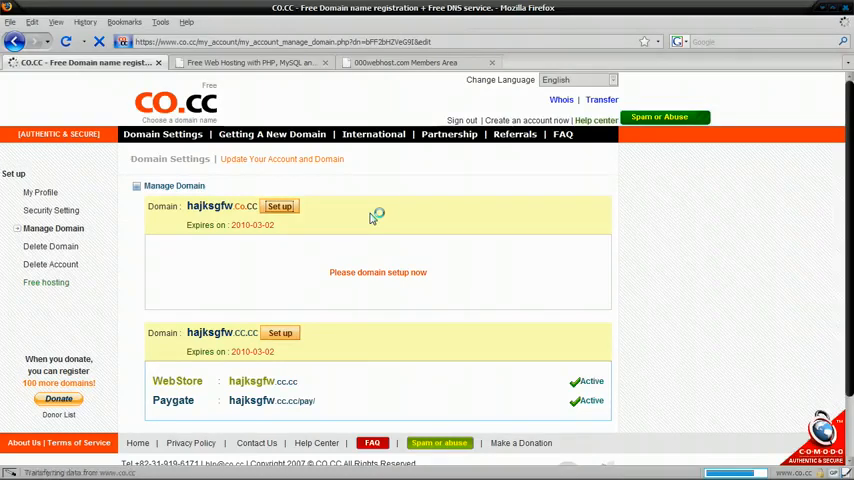
left_click(280, 206)
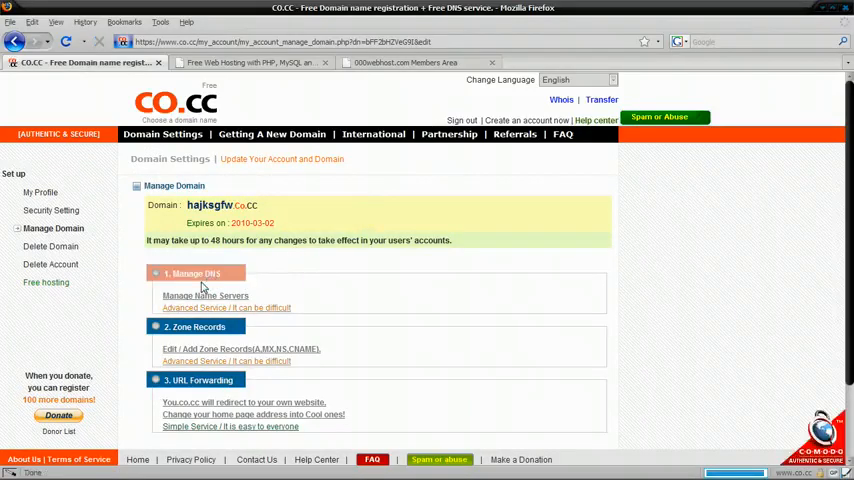
left_click(205, 296)
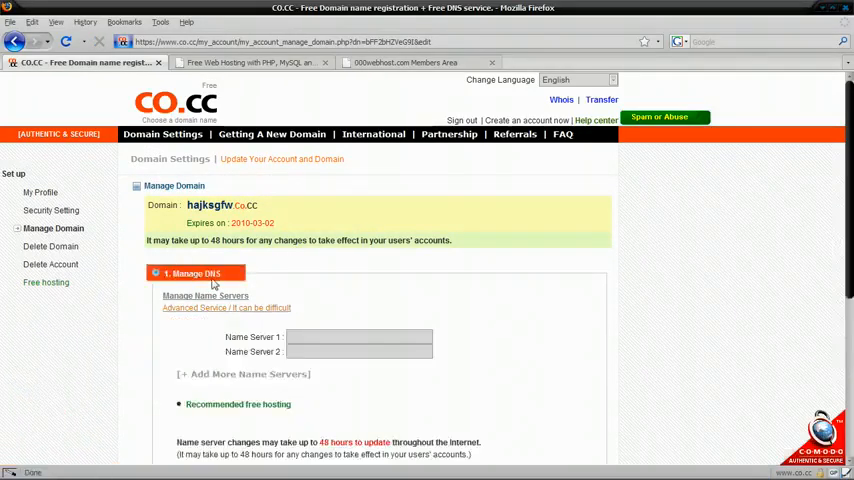
mouse_move(353, 324)
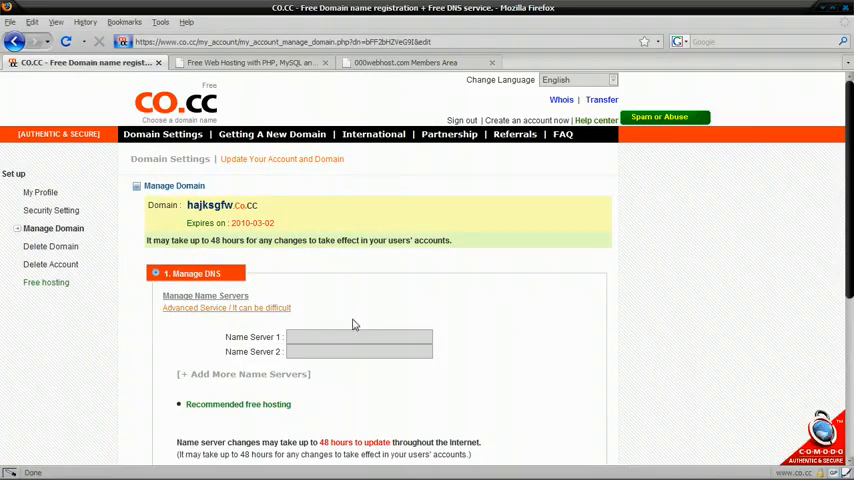
mouse_move(308, 313)
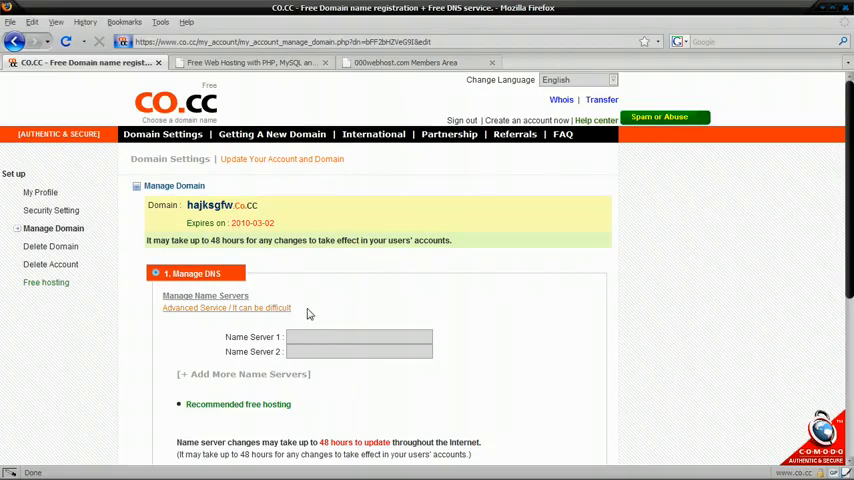
left_click(250, 62)
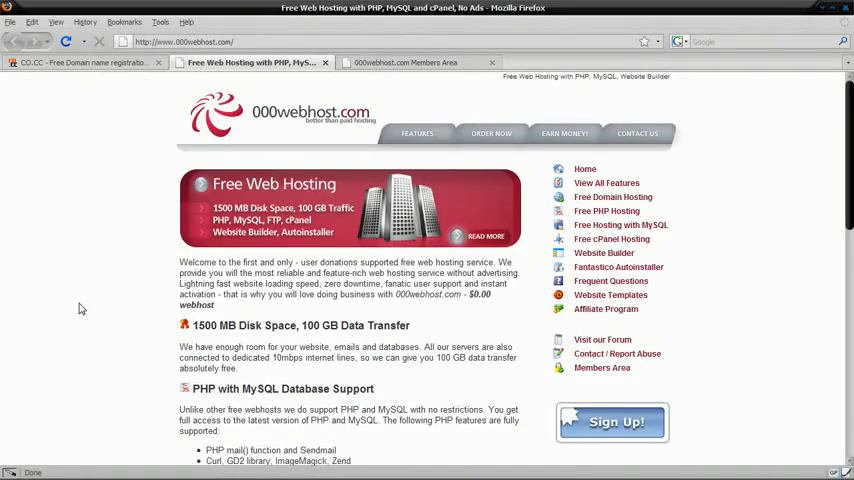
mouse_move(126, 317)
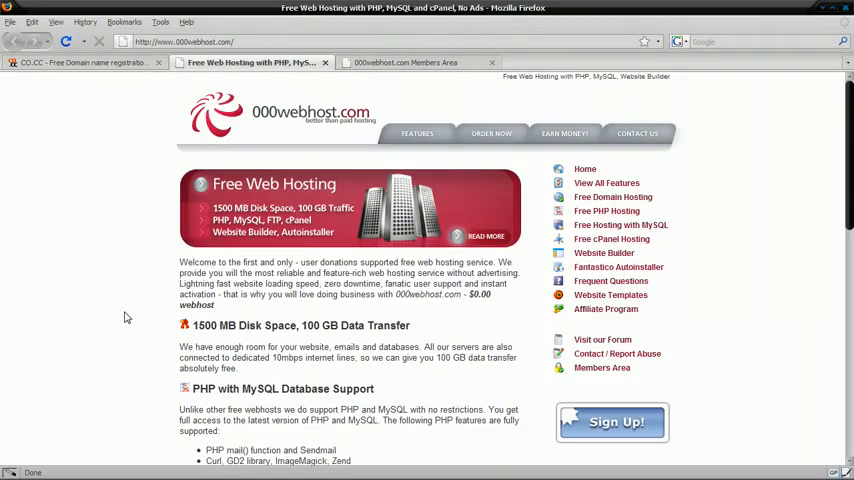
mouse_move(615, 421)
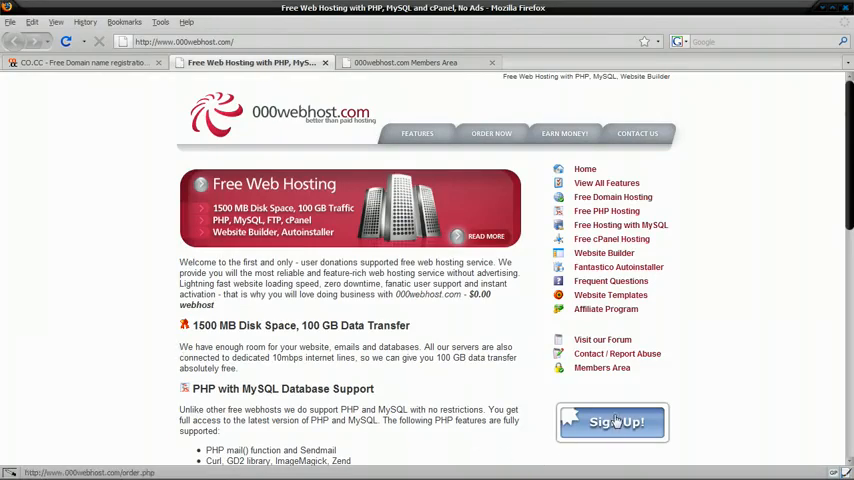
Enter hajksgfw.co.cc as the own domain on 000webhost's free hosting order form.
left_click(612, 421)
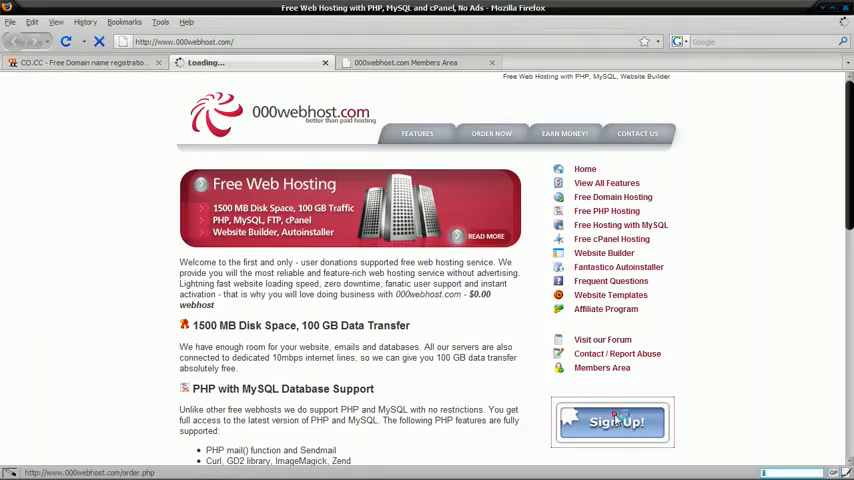
left_click(612, 422)
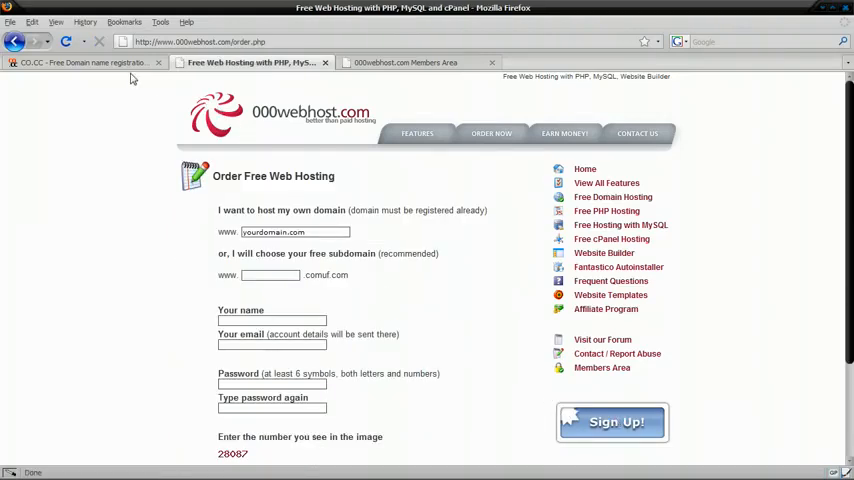
left_click(80, 62)
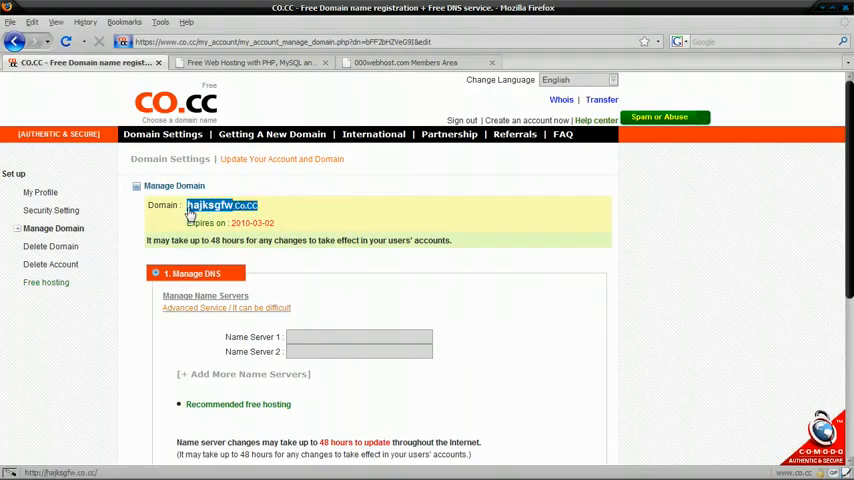
left_click(250, 62)
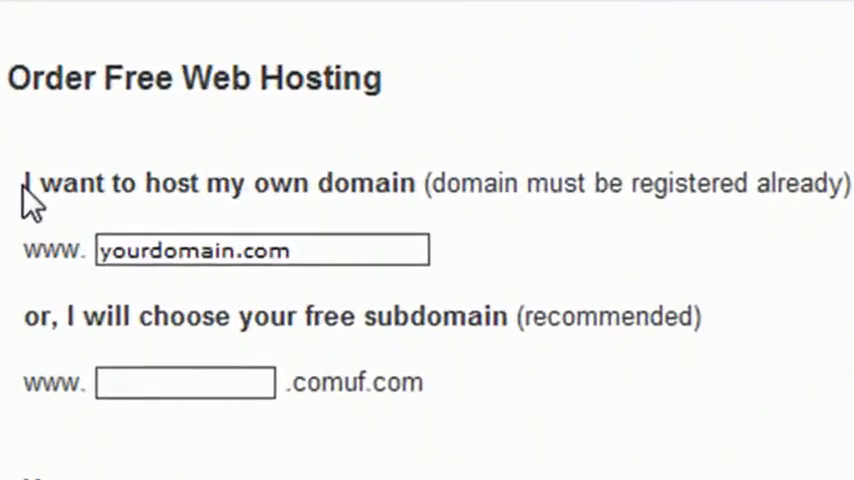
mouse_move(530, 222)
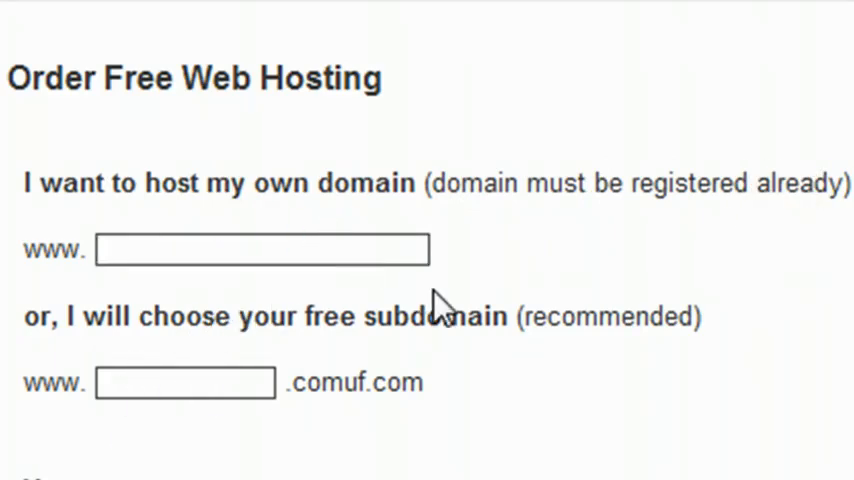
type("hajksgfw..")
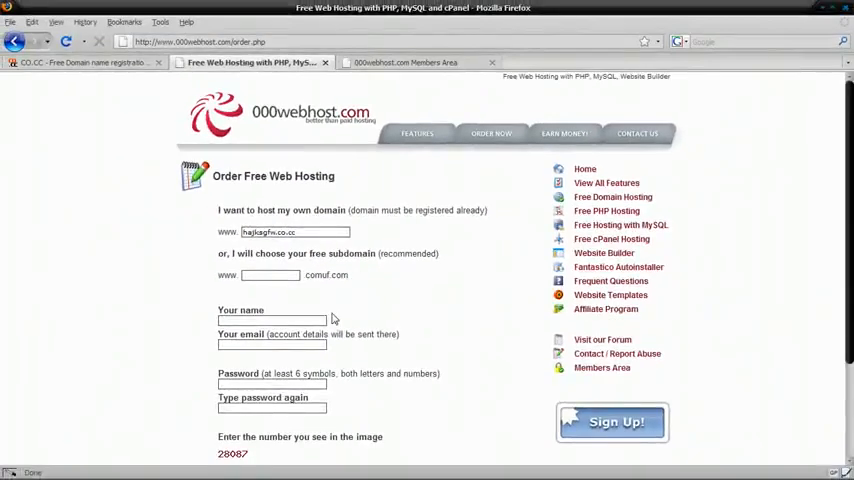
scroll("down", 3)
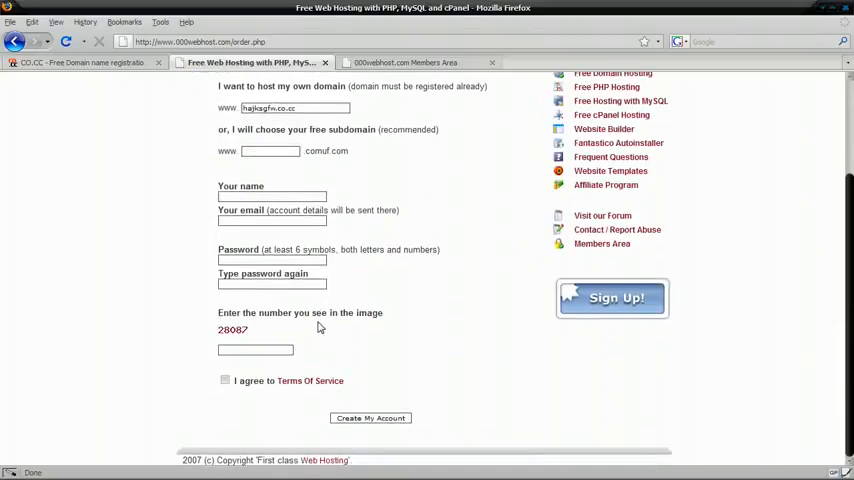
scroll("up", 3)
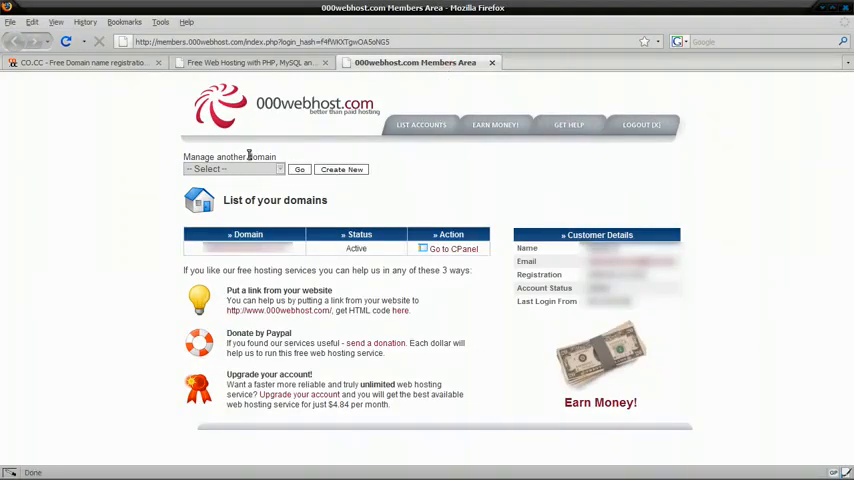
Set up a new 000webhost hosting account for hajksgfw.co.cc.
left_click(341, 169)
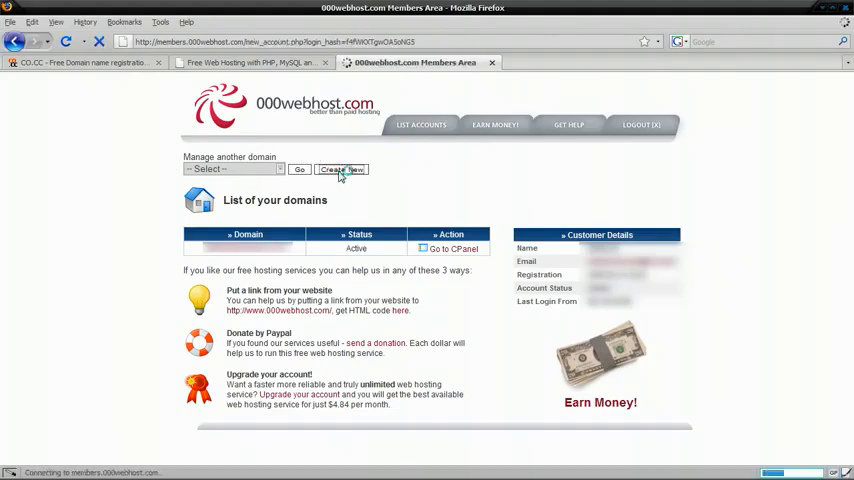
left_click(338, 169)
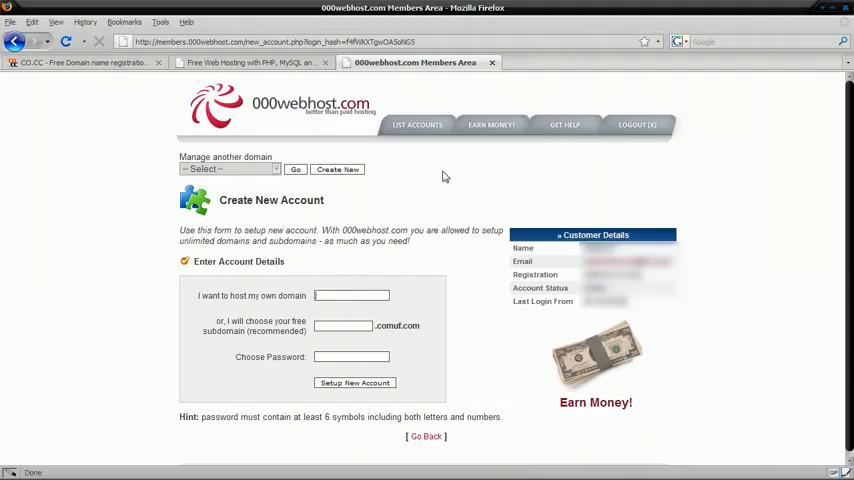
type("hajksgfw.co.cc")
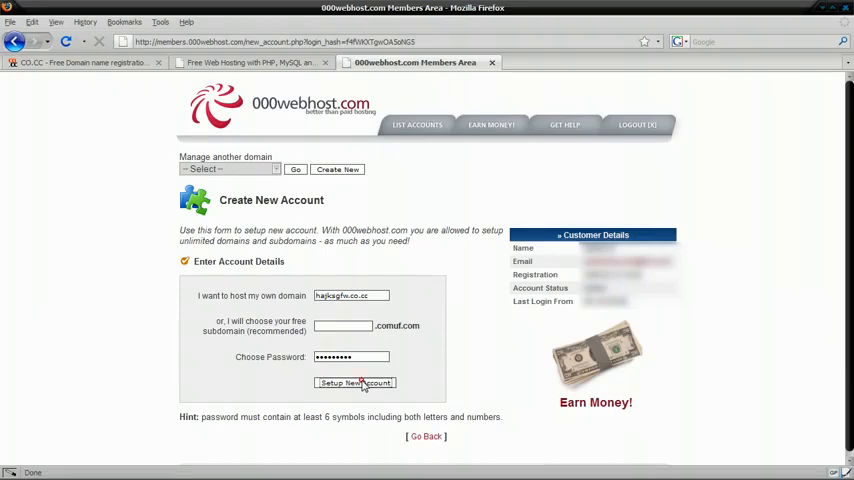
left_click(355, 383)
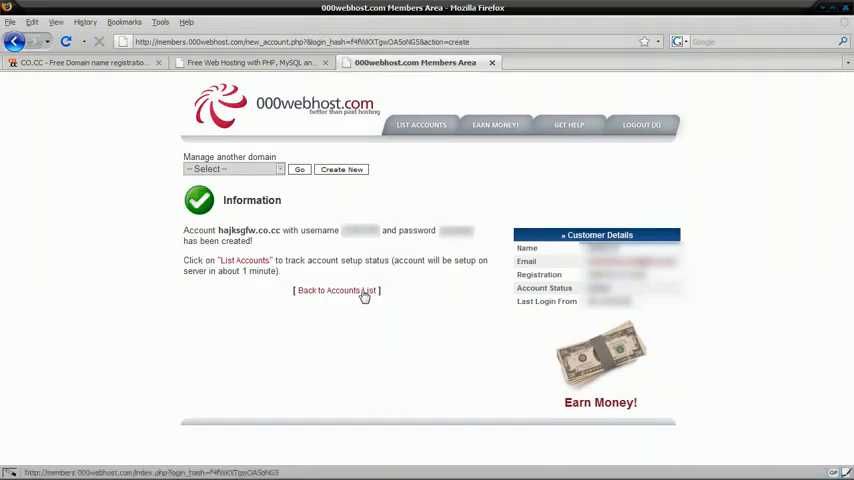
Refresh the accounts list until hajksgfw.co.cc is Active and open its cPanel.
left_click(336, 290)
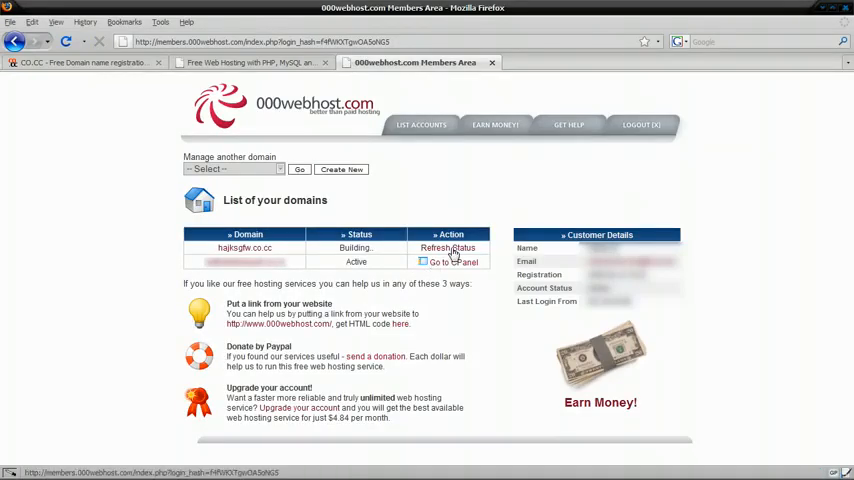
left_click(447, 247)
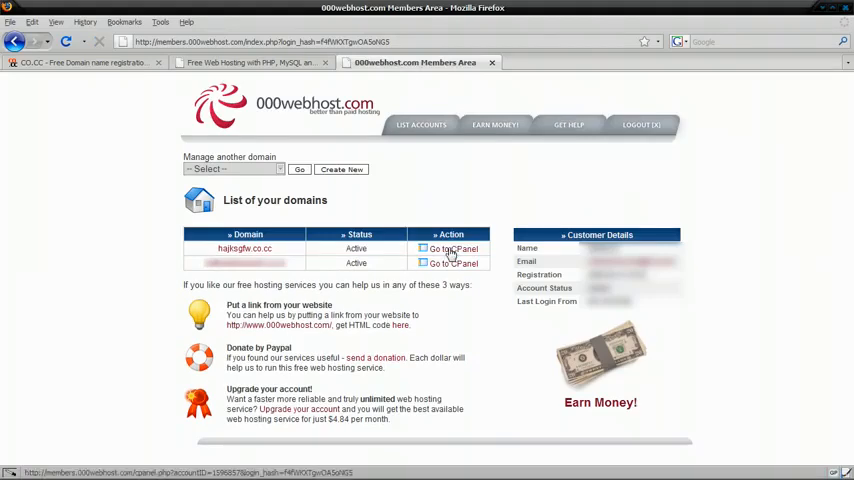
left_click(451, 248)
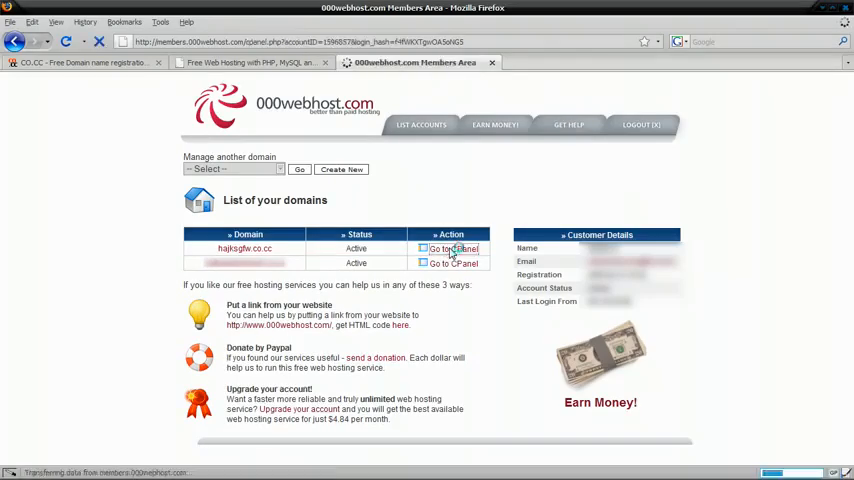
left_click(452, 248)
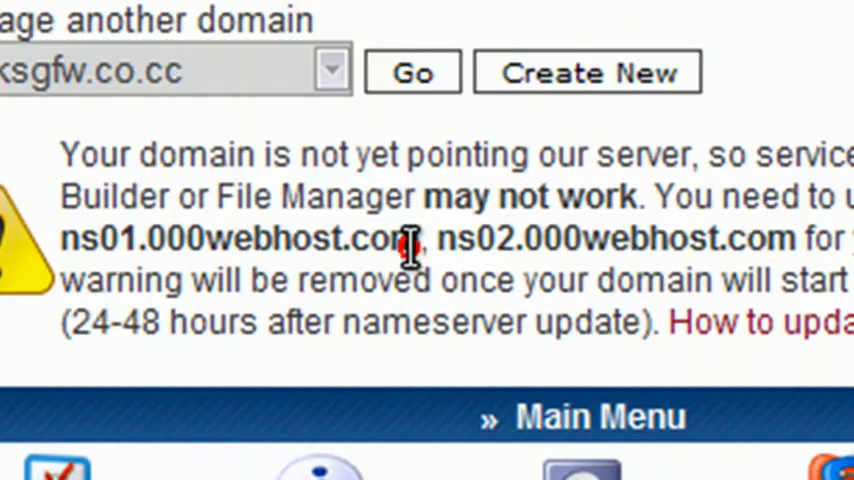
Point hajksgfw.co.cc to ns01.000webhost.com and ns02.000webhost.com and confirm the change.
double_click(240, 238)
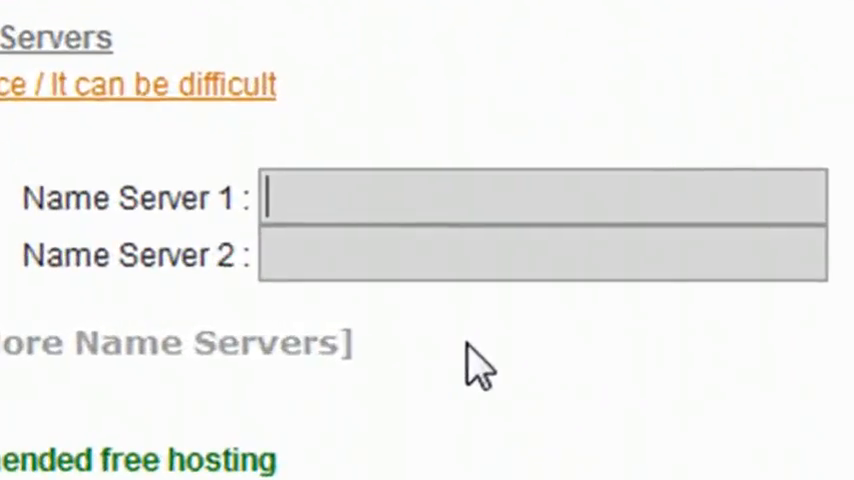
type("ns01.000webhost.com")
left_click(543, 254)
type("ns02.000webhost.com")
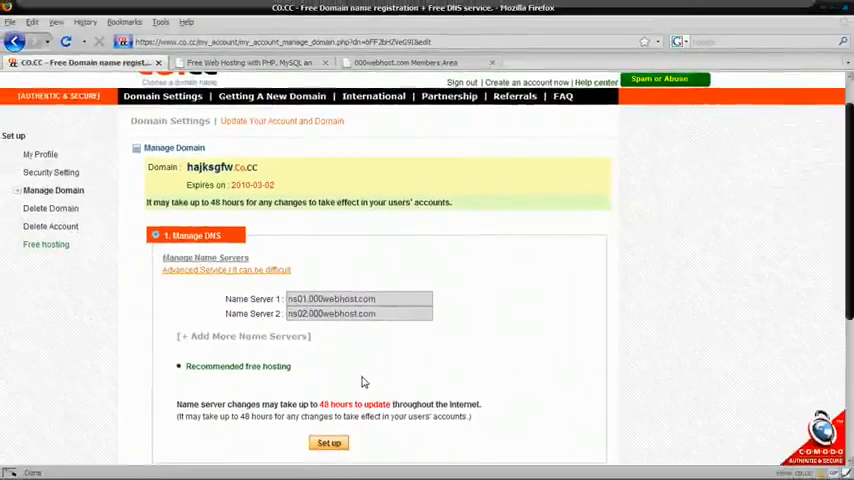
left_click(328, 443)
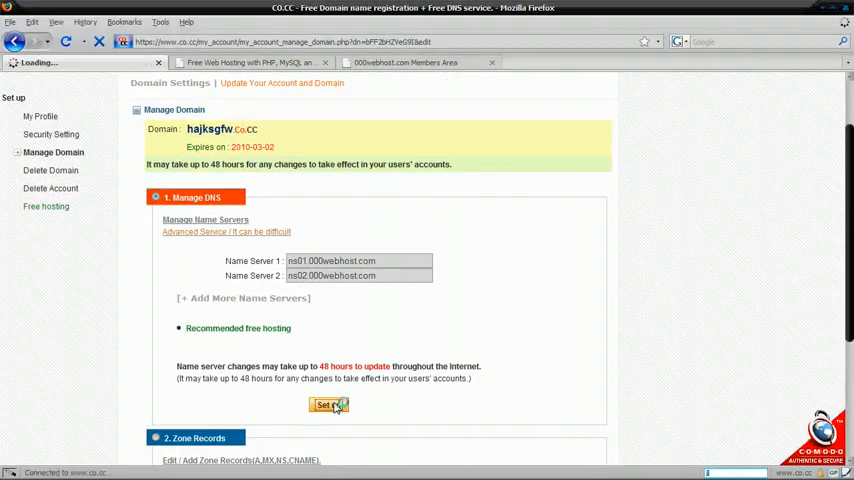
left_click(324, 405)
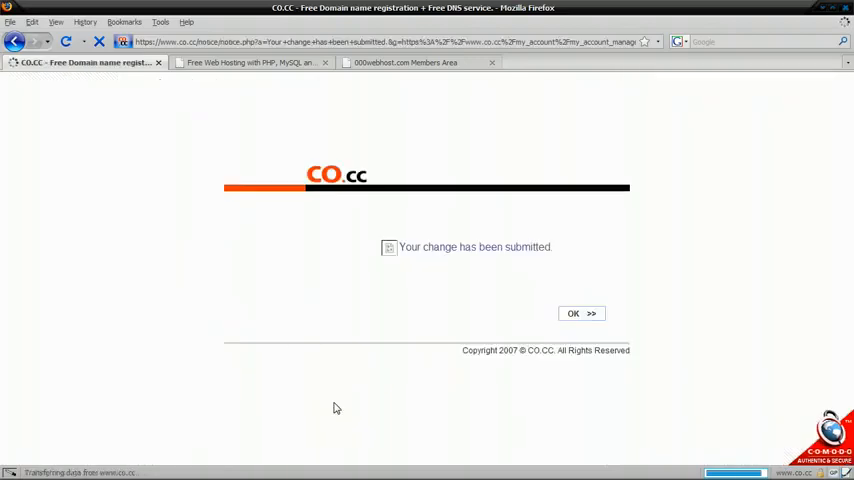
left_click(581, 313)
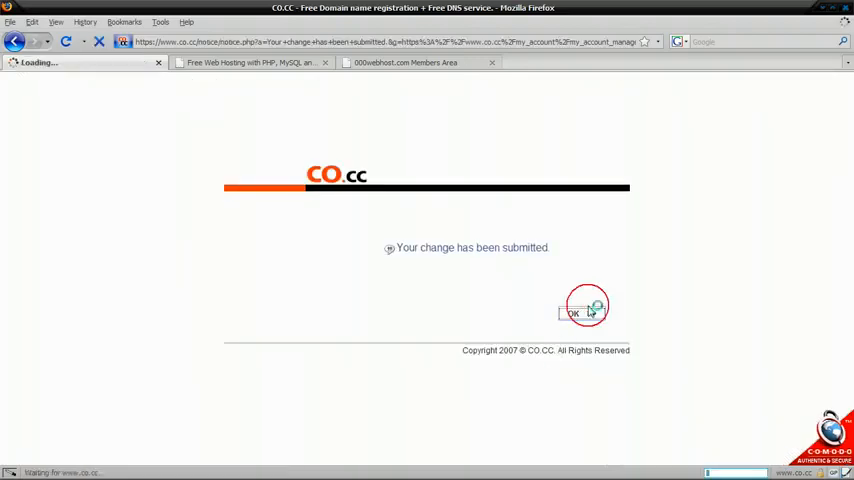
left_click(573, 313)
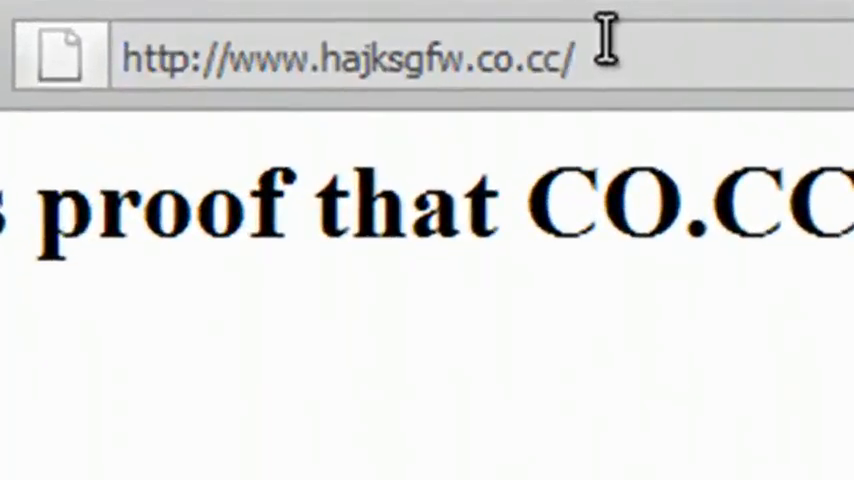
type("random.php")
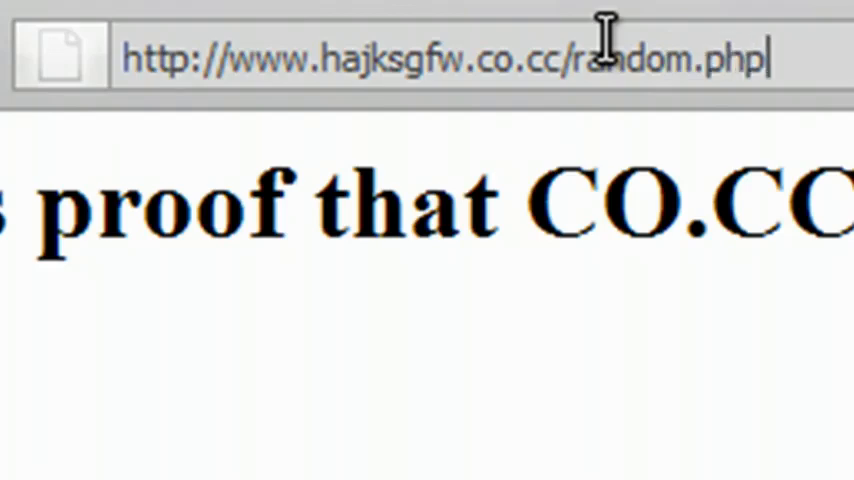
key("Return")
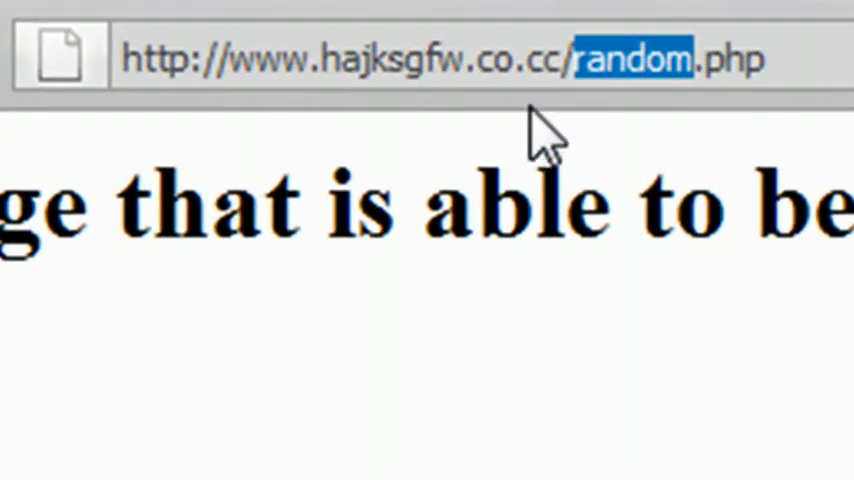
mouse_move(470, 300)
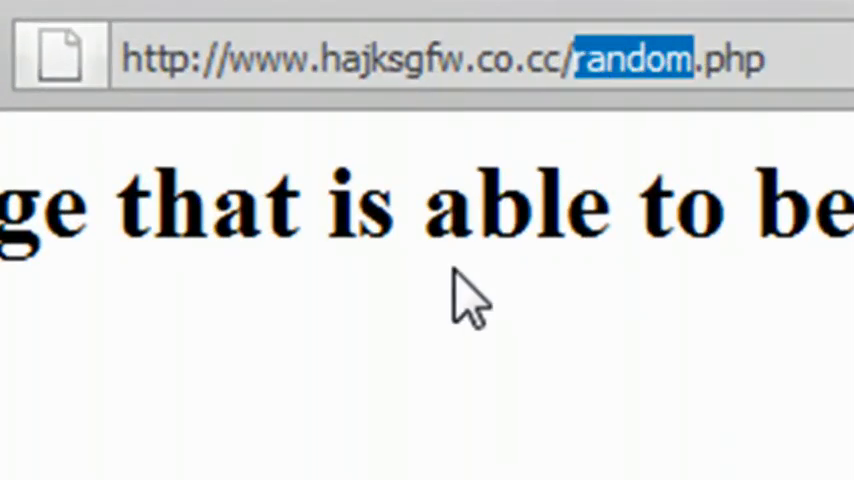